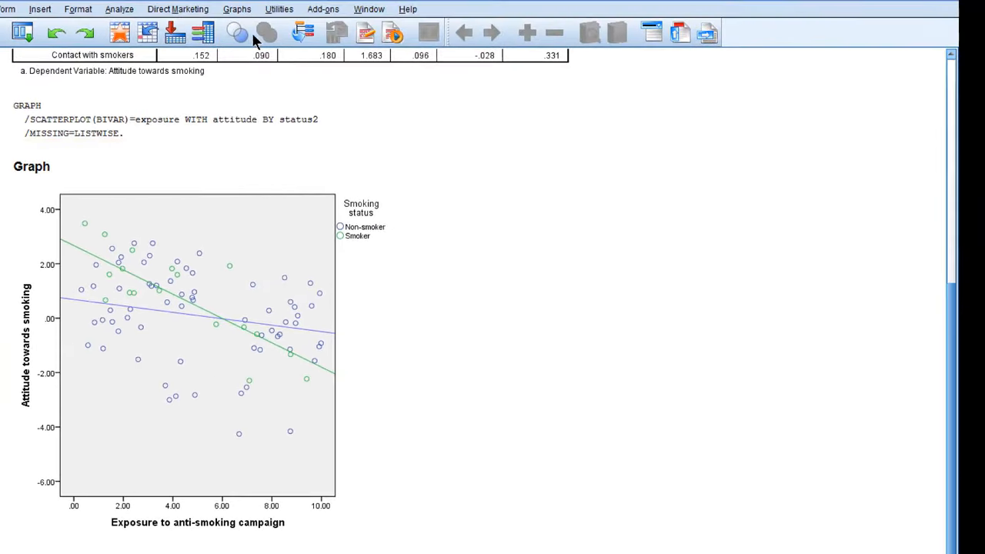
Open the legacy Histogram dialog from the Graphs menu
click(236, 9)
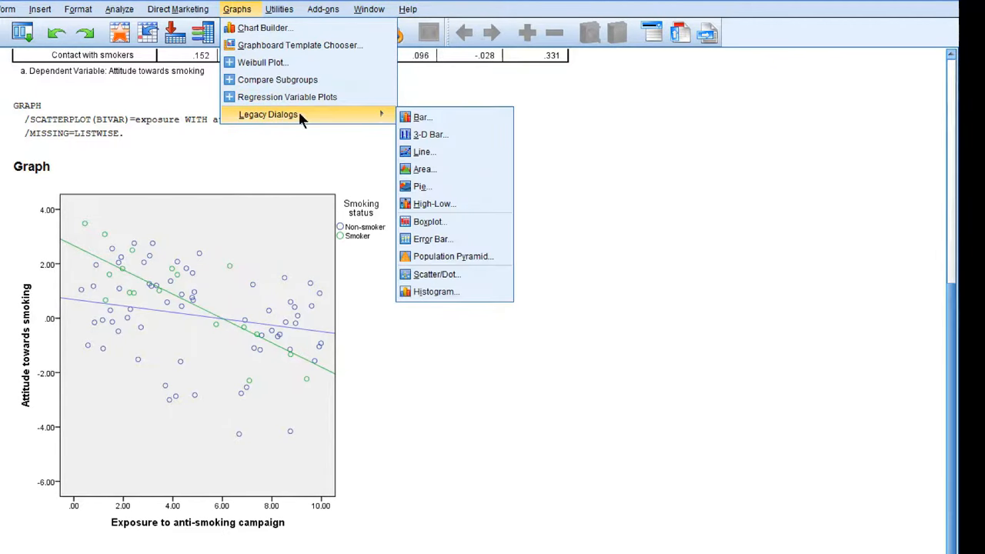
click(435, 290)
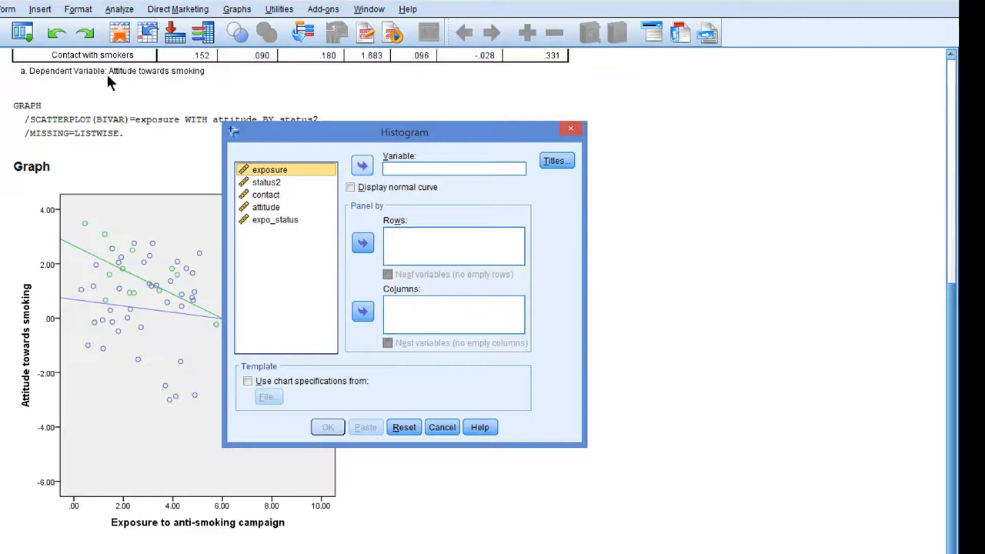
Paste histogram syntax for exposure, paneled by rows of status2, into a syntax window
click(361, 166)
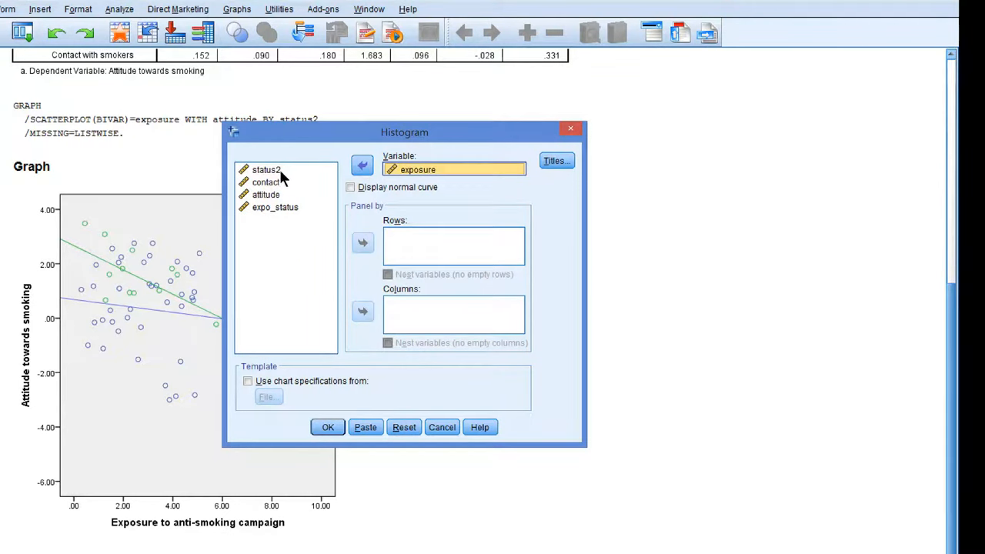
click(267, 169)
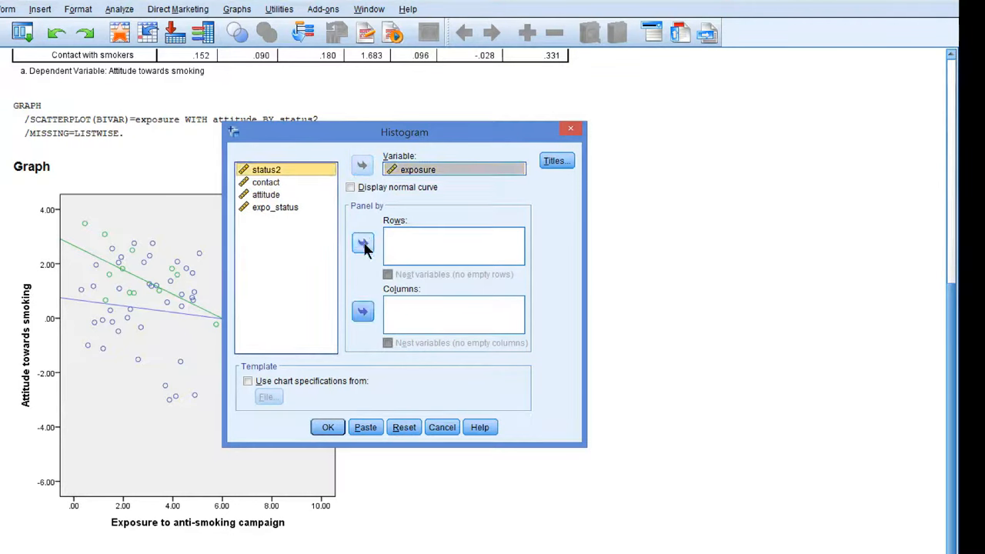
click(362, 242)
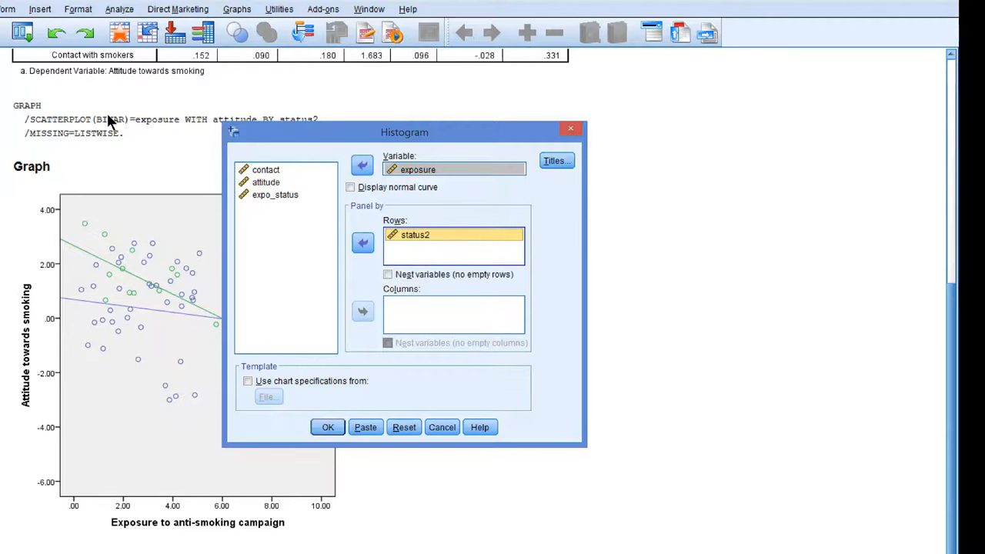
mouse_move(367, 355)
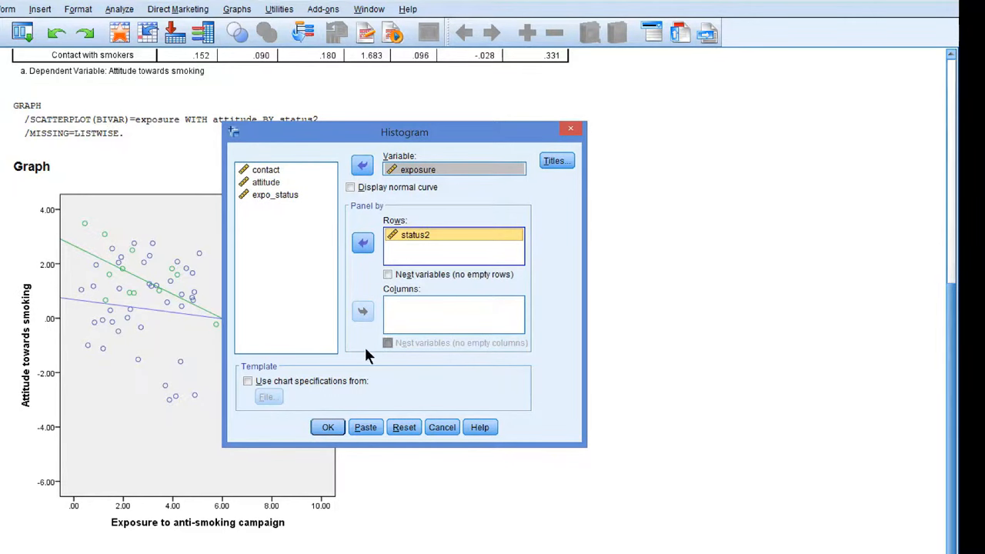
click(365, 427)
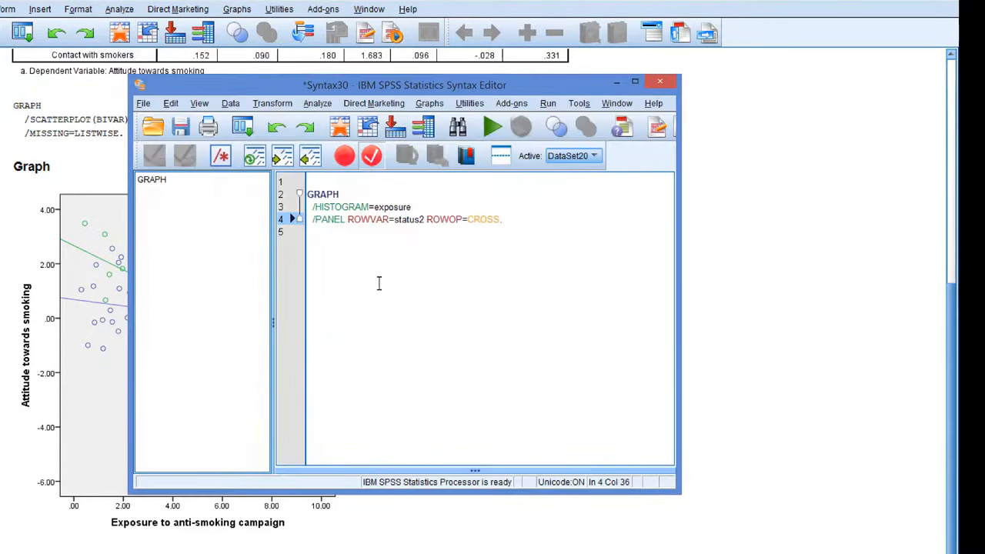